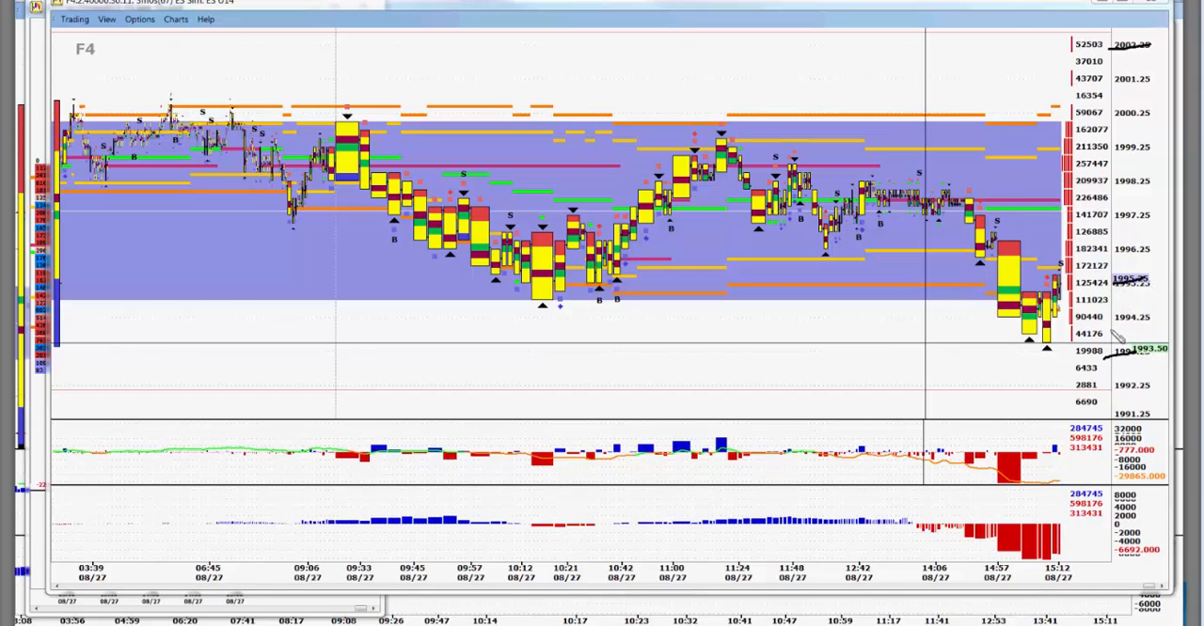
pyautogui.moveTo(1114, 328)
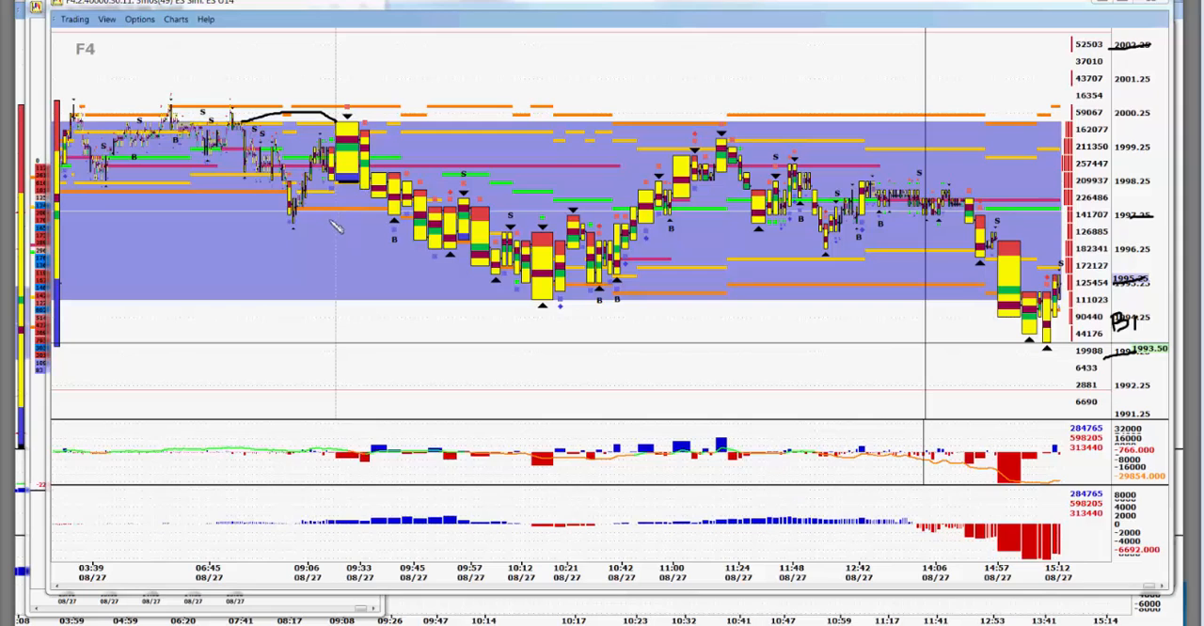
pyautogui.moveTo(595, 331)
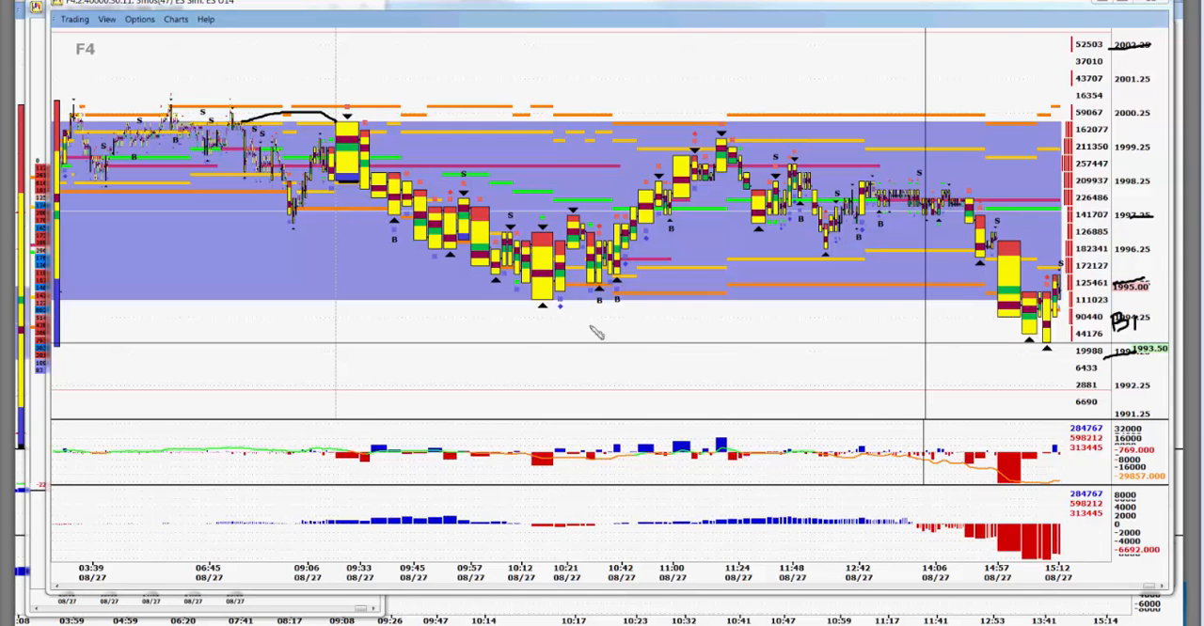
pyautogui.moveTo(564, 310)
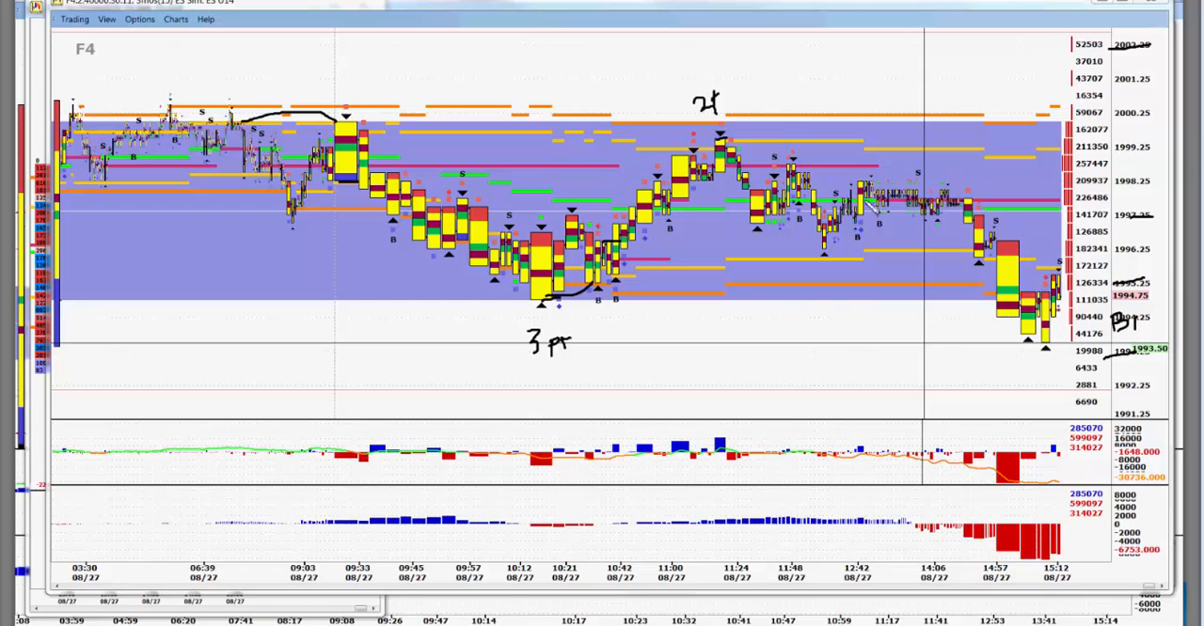
pyautogui.moveTo(1129, 365)
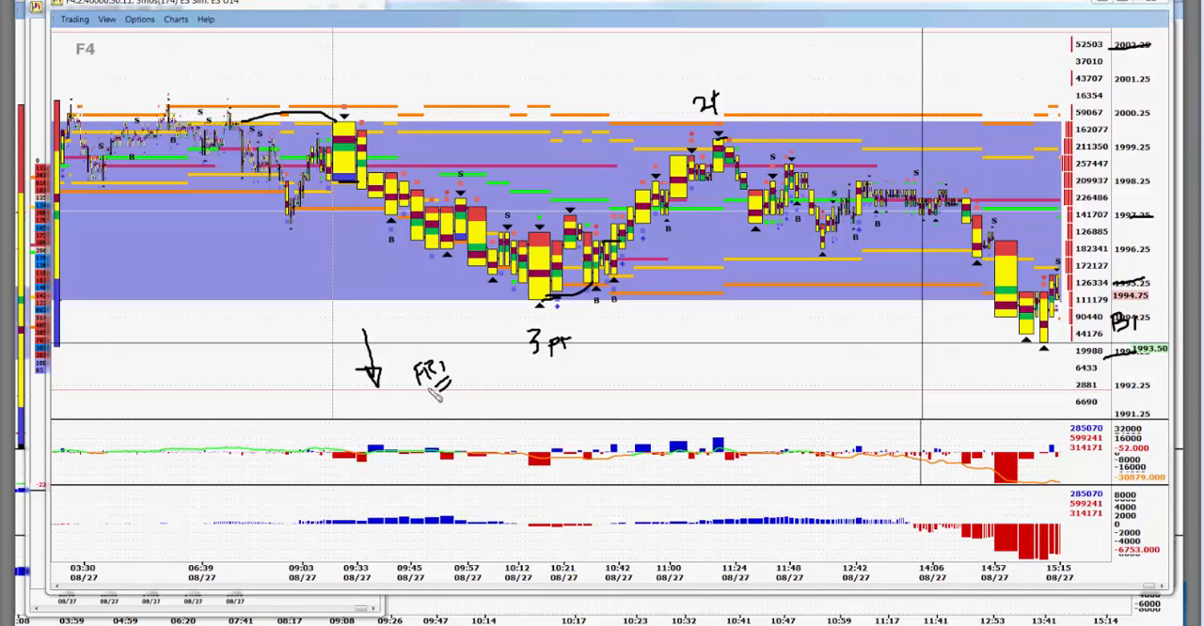
pyautogui.moveTo(423, 418)
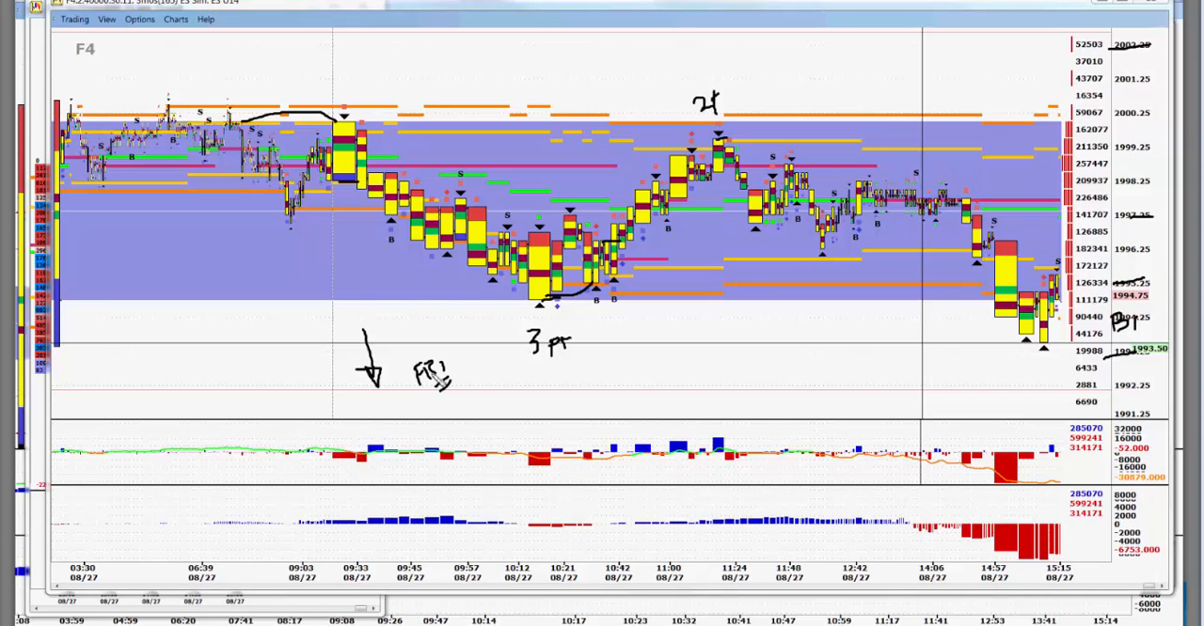
pyautogui.moveTo(437, 380)
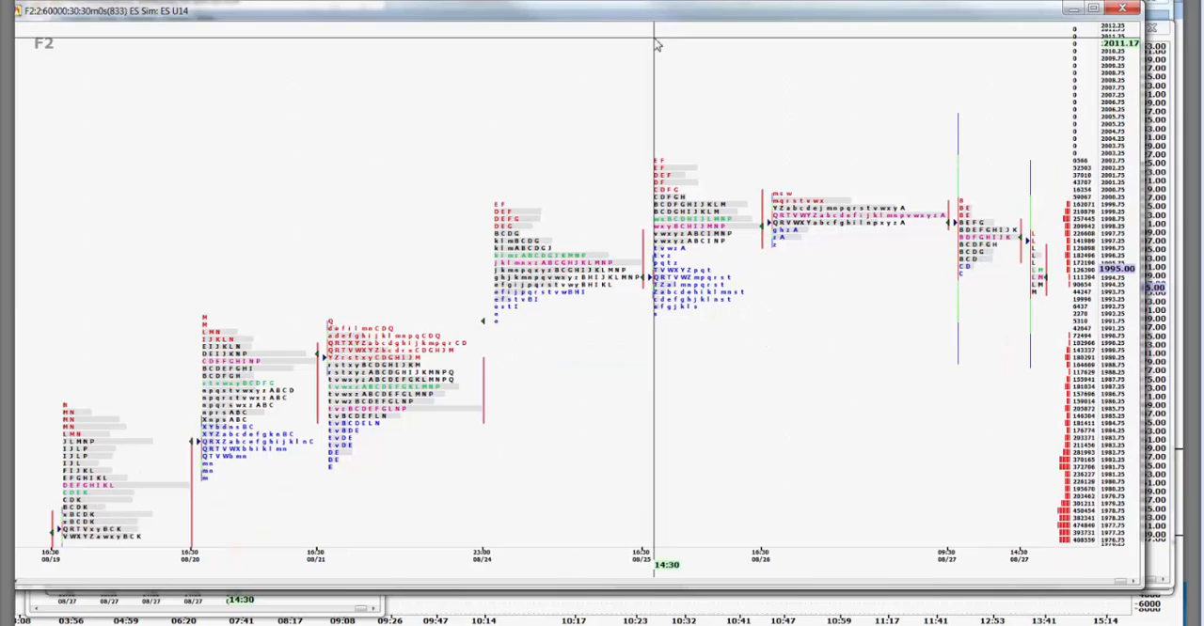
pyautogui.moveTo(881, 49)
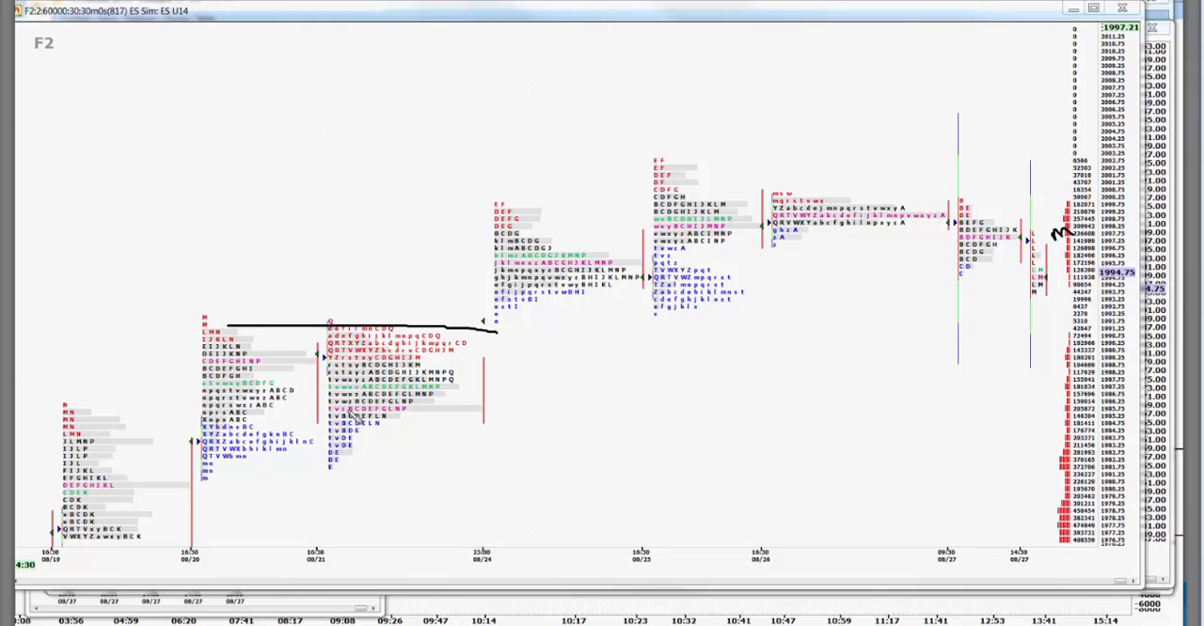
pyautogui.moveTo(534, 395)
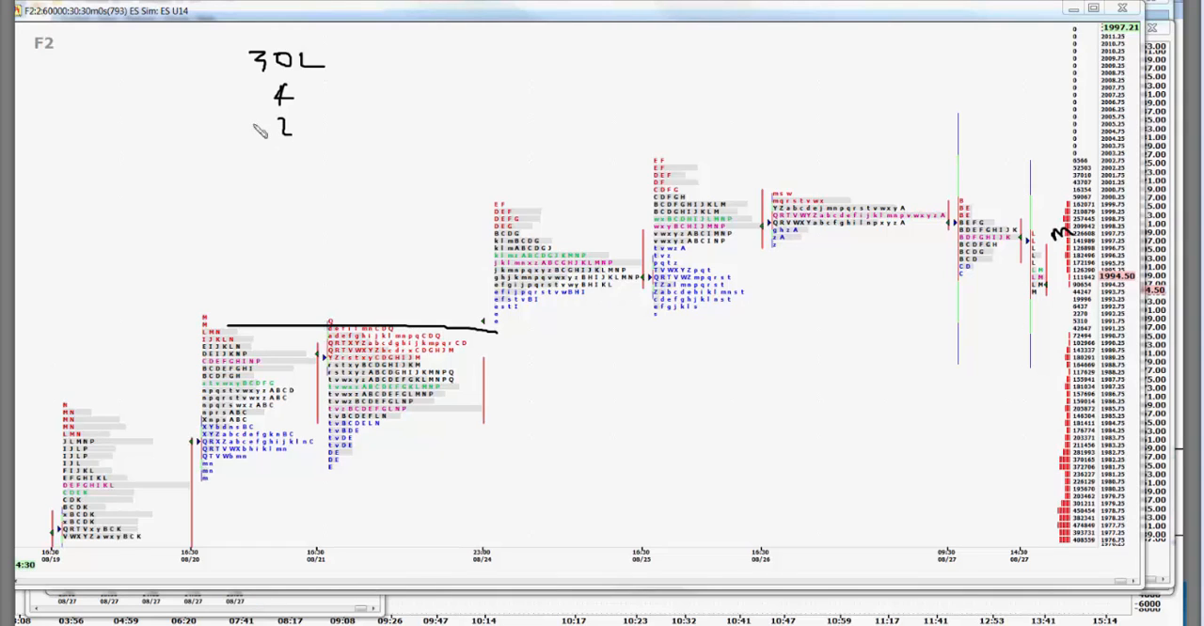
pyautogui.moveTo(286, 168)
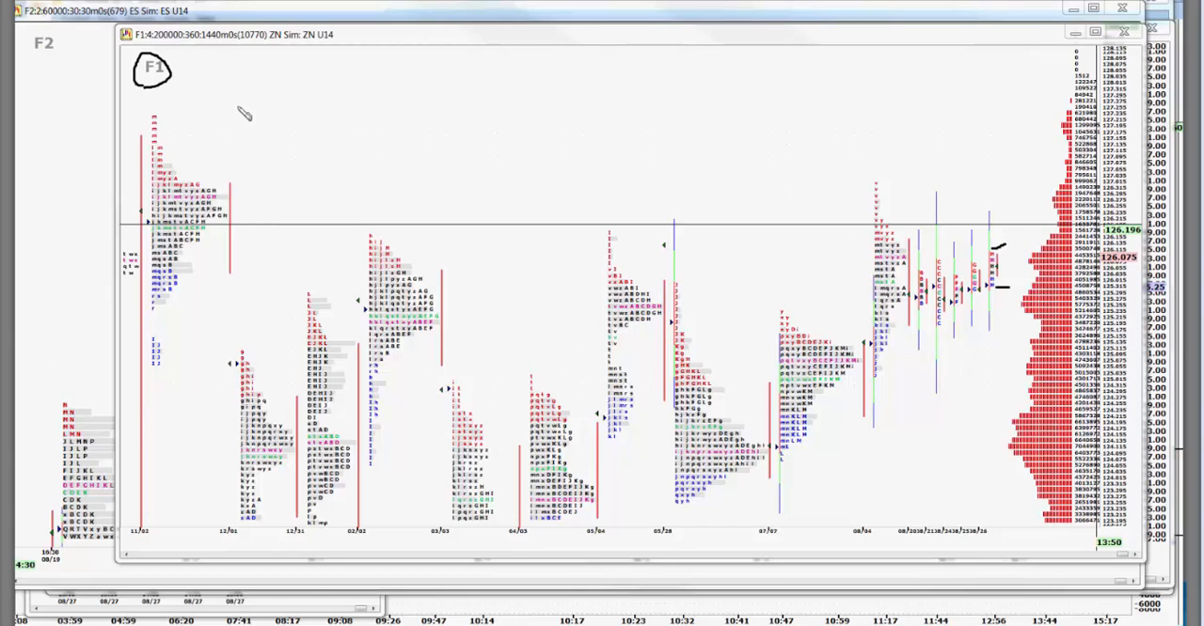
pyautogui.moveTo(246, 79)
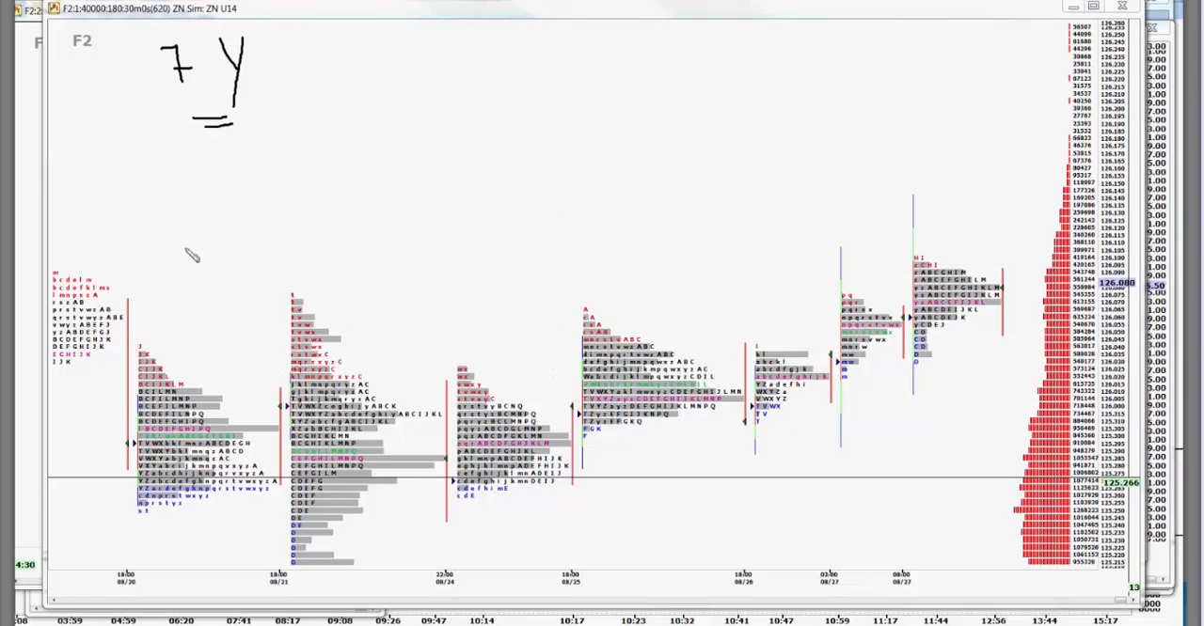
pyautogui.moveTo(350, 166)
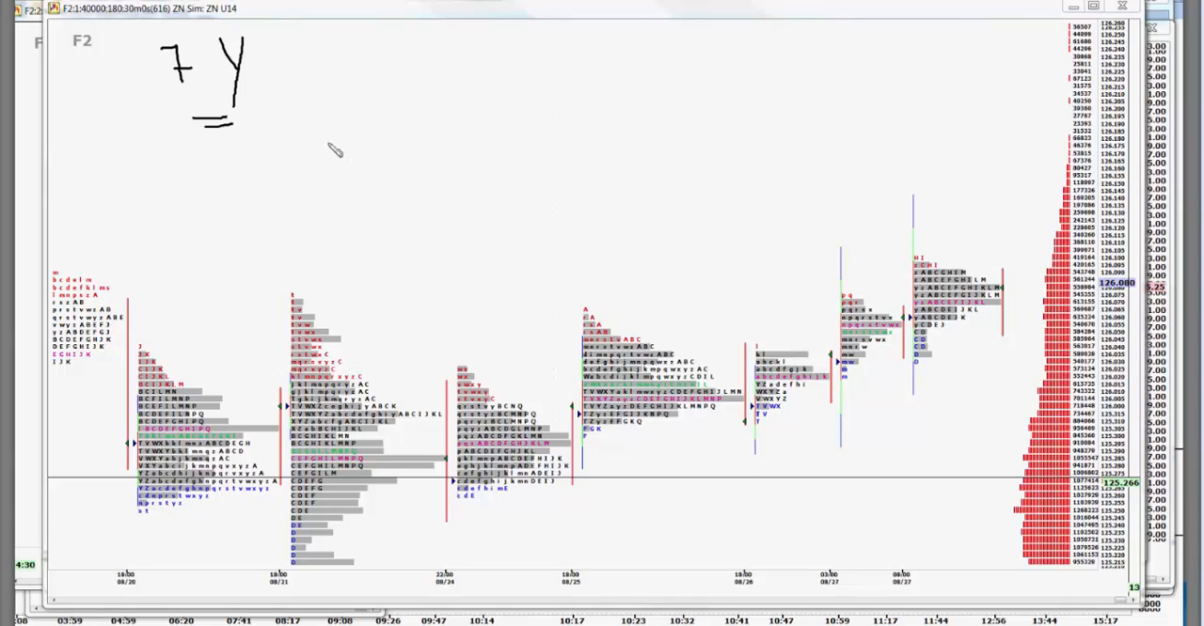
pyautogui.moveTo(327, 137)
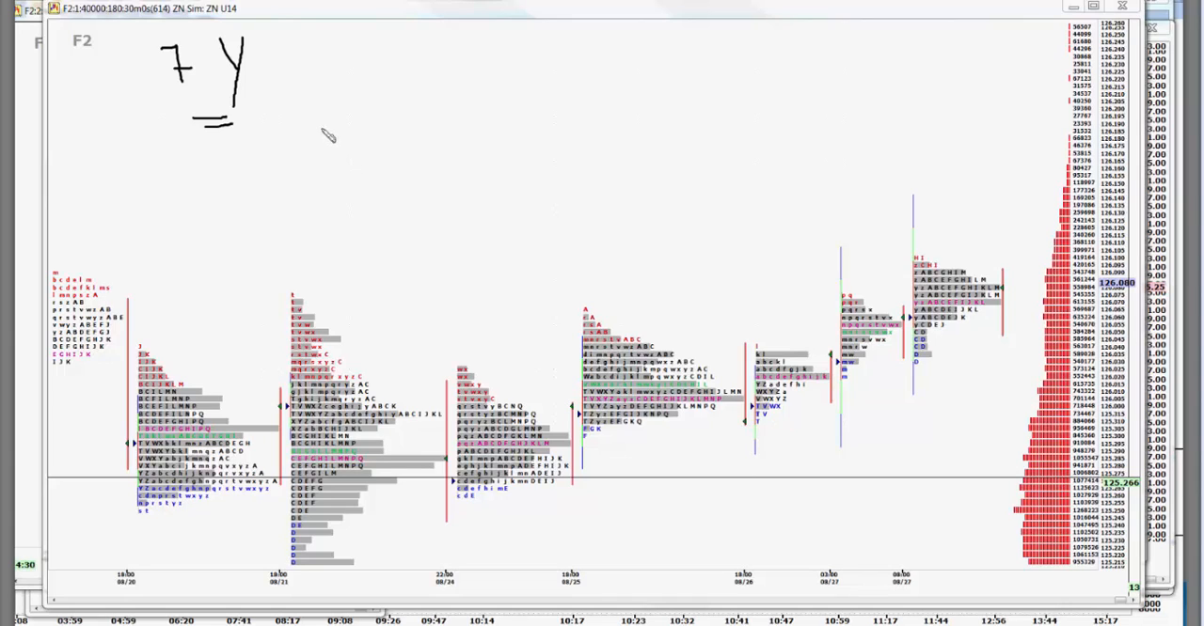
pyautogui.moveTo(327, 143)
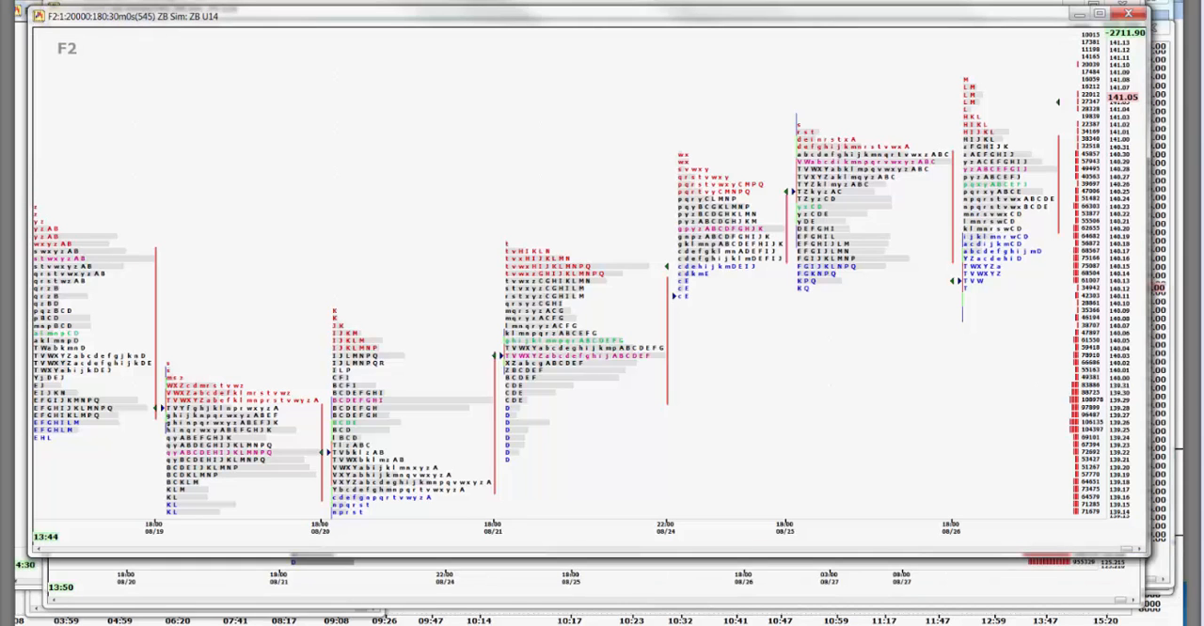
pyautogui.moveTo(1001, 254)
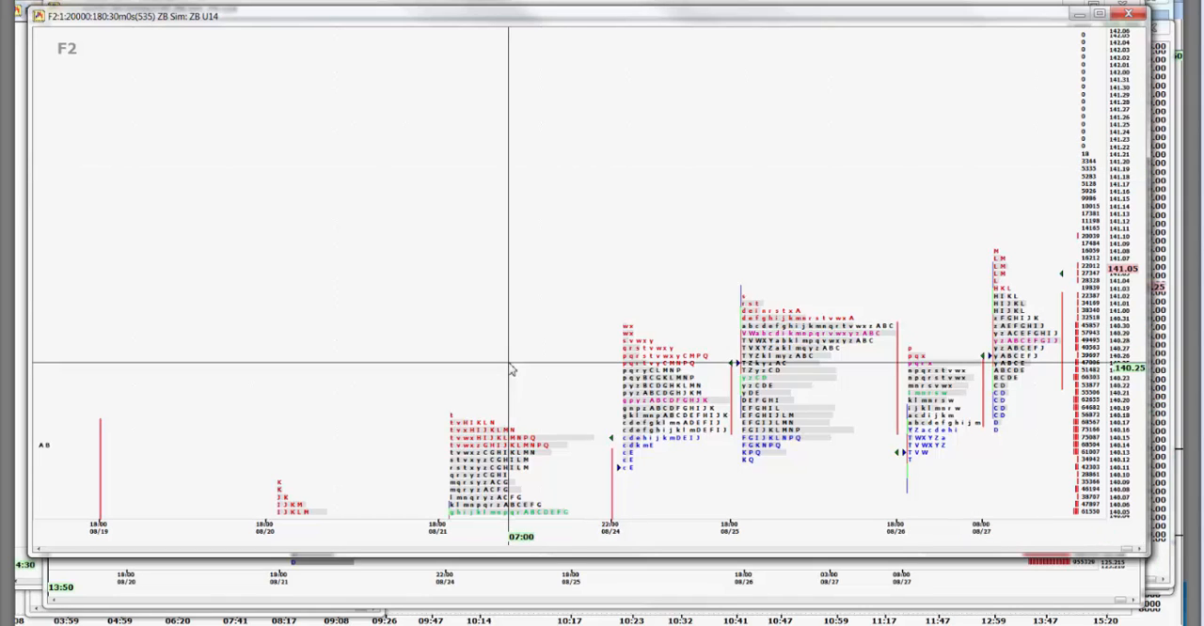
pyautogui.moveTo(542, 359)
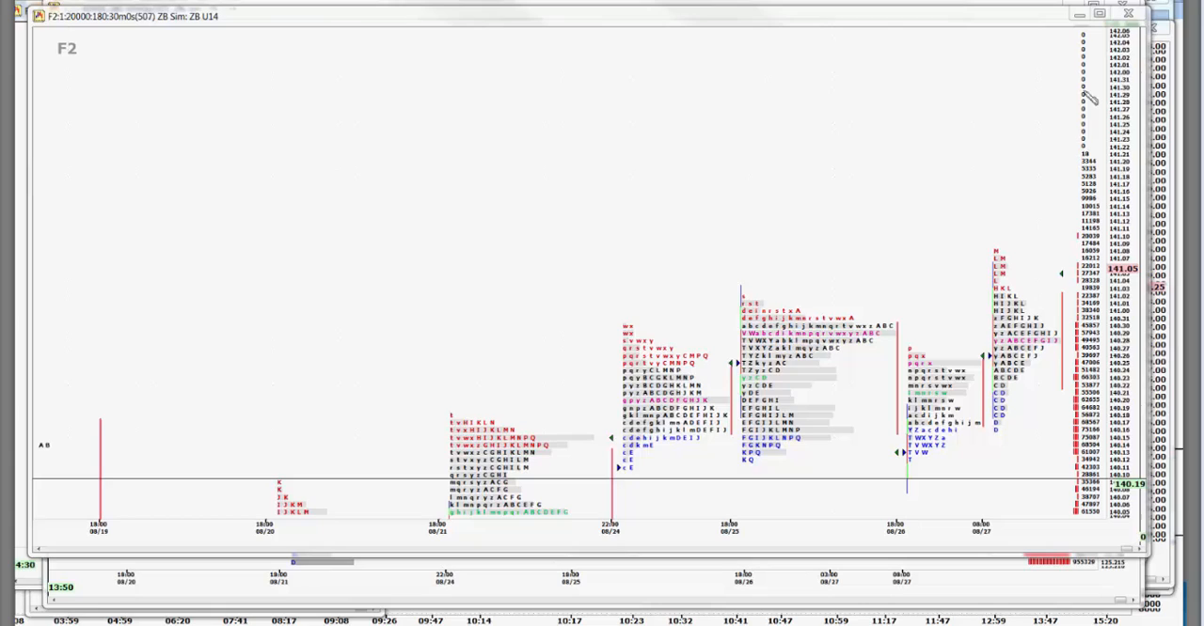
pyautogui.moveTo(1034, 284)
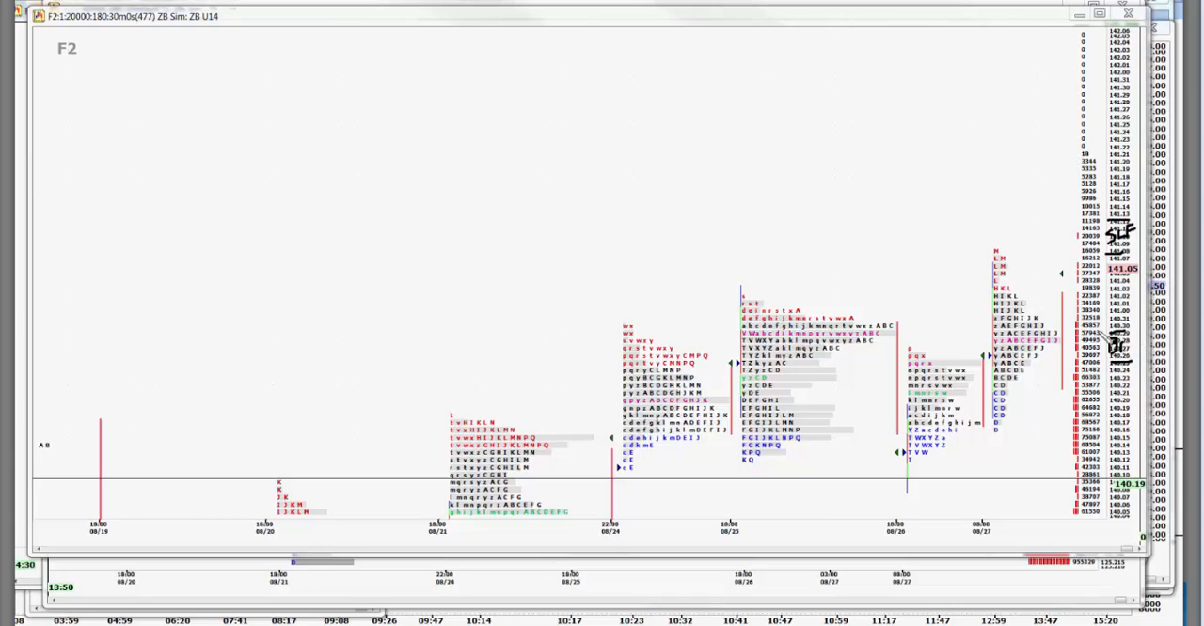
pyautogui.moveTo(1106, 337)
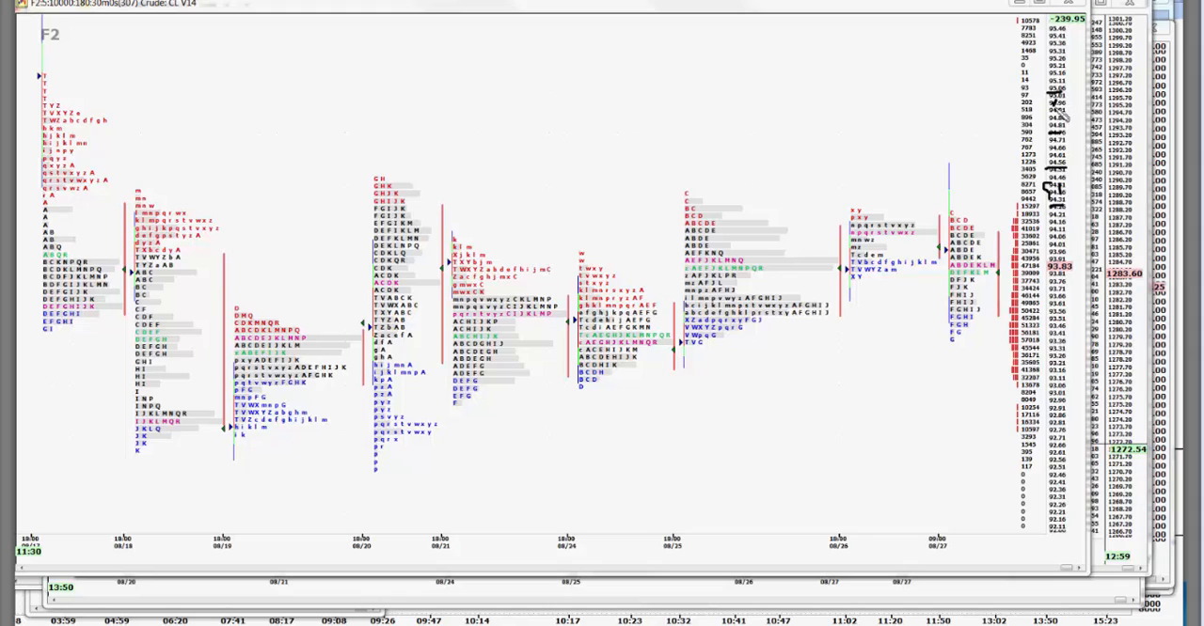
pyautogui.moveTo(1090, 356)
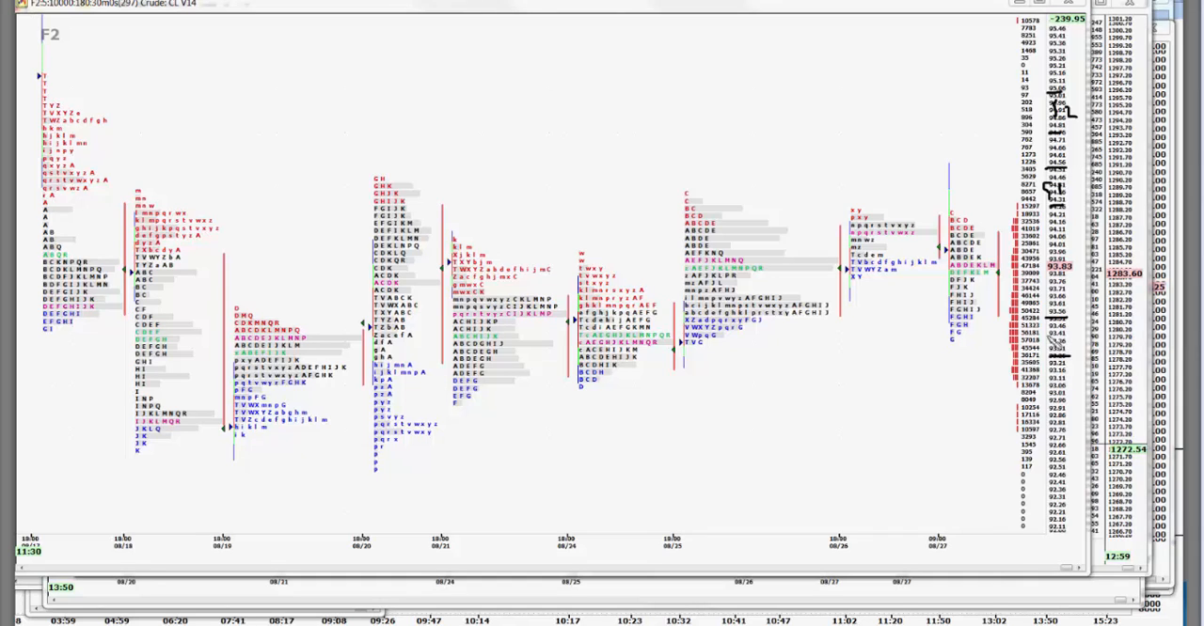
pyautogui.moveTo(1050, 339)
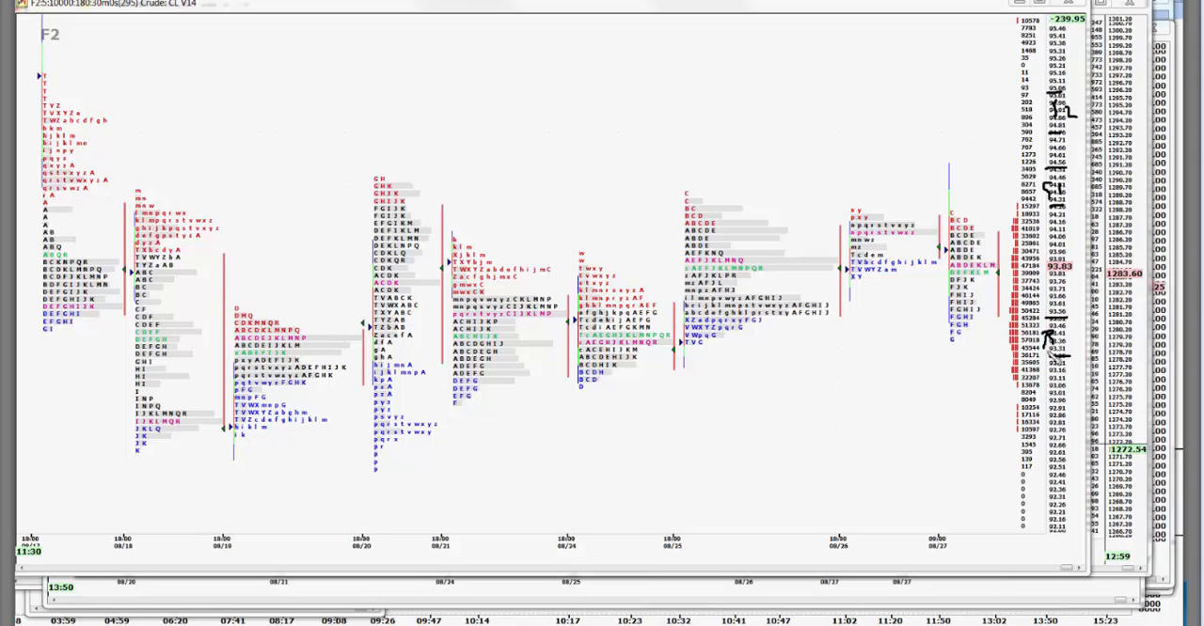